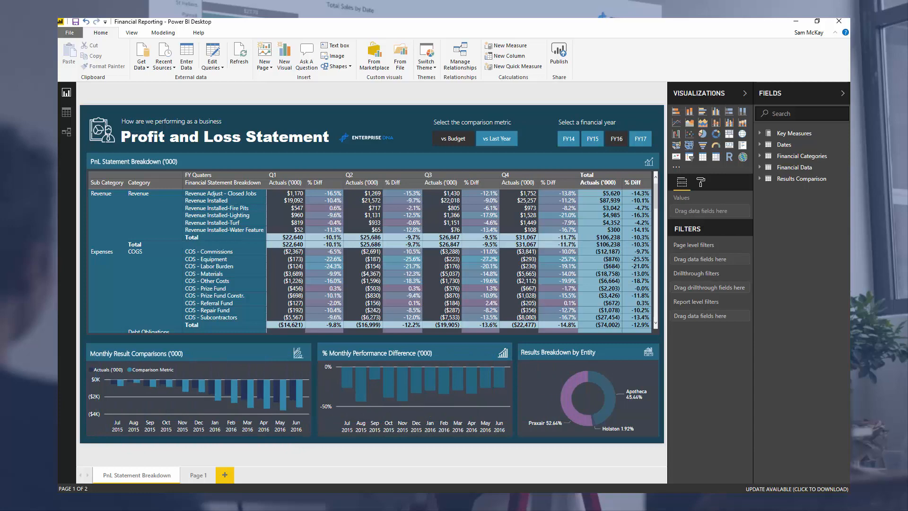
Maximize the window so the Profit and Loss Statement report fills the screen.
left_click(823, 6)
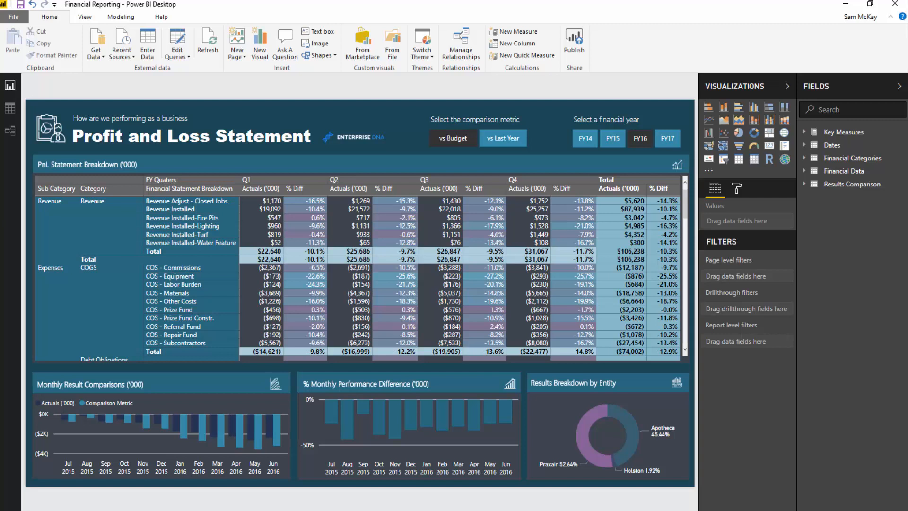
mouse_move(612, 304)
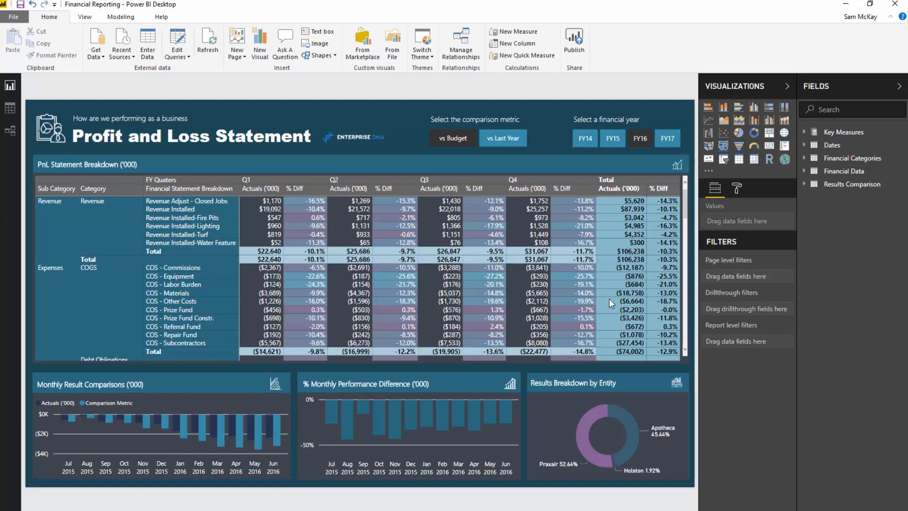
Collapse the Visualizations and Fields panes to give the report the full canvas.
left_click(787, 86)
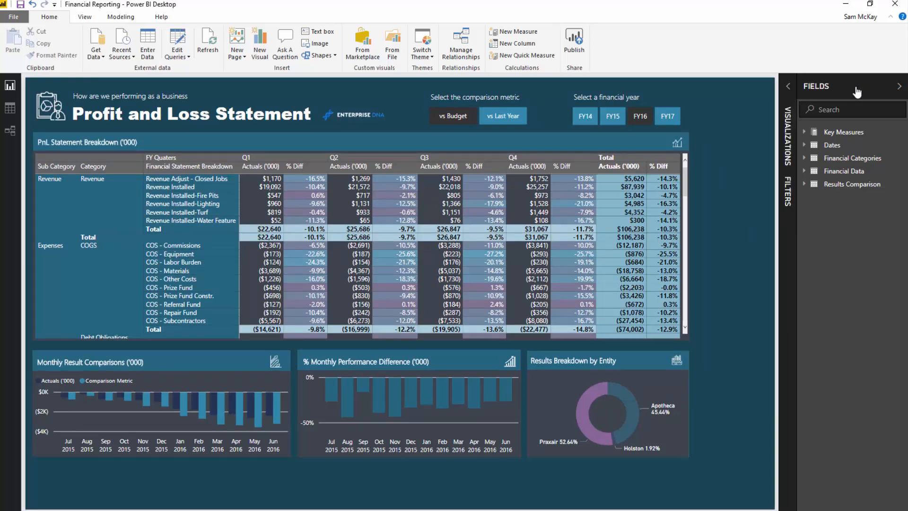
left_click(787, 86)
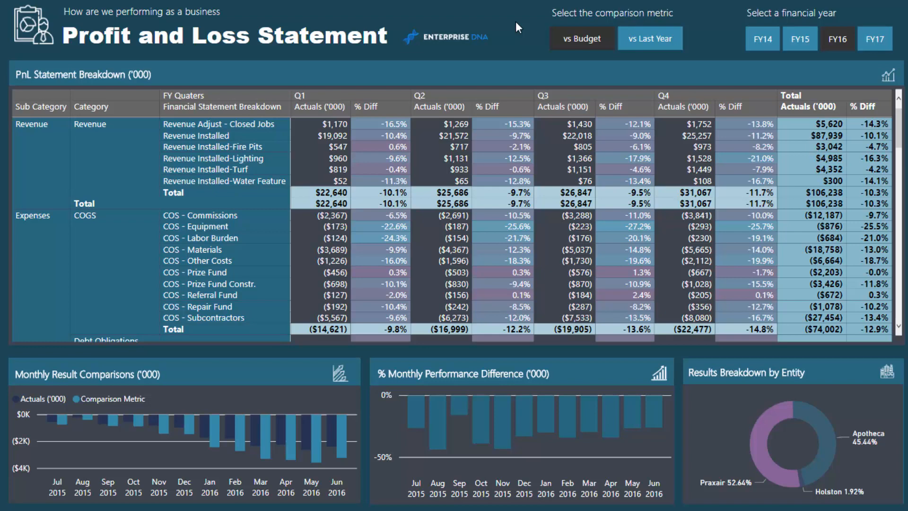
Switch the slicers to FY15 versus Budget and cross-filter the matrix to the three COS expense lines.
left_click(800, 39)
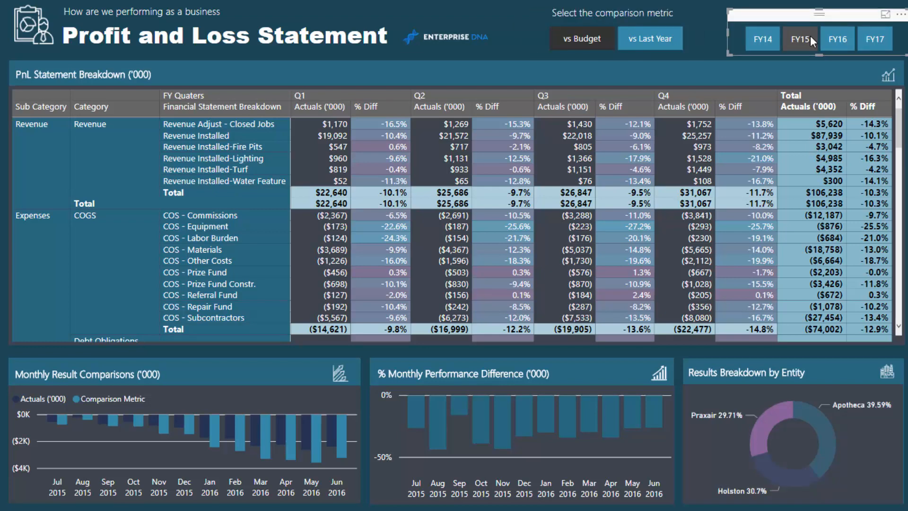
left_click(837, 38)
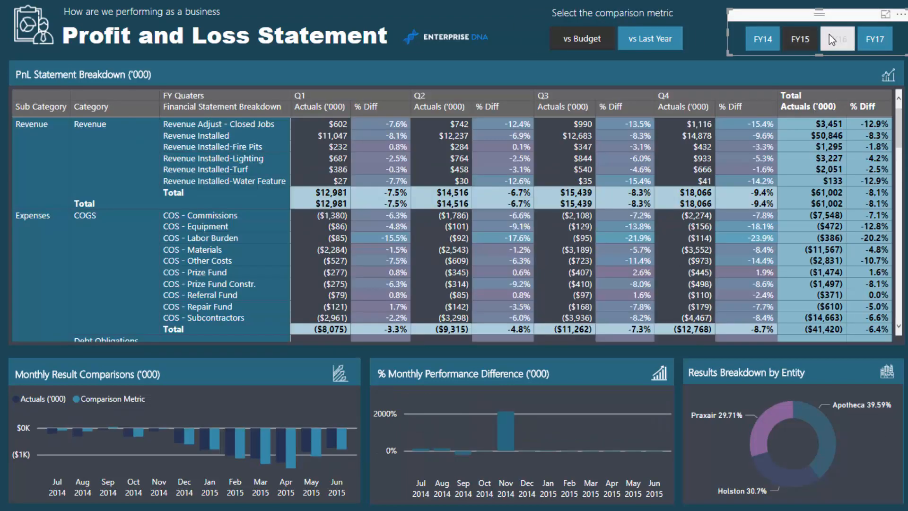
left_click(836, 38)
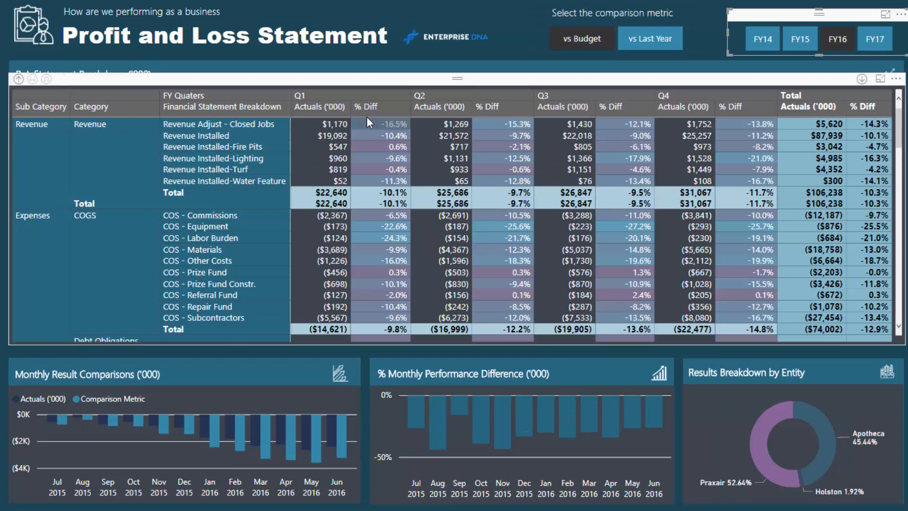
left_click(650, 39)
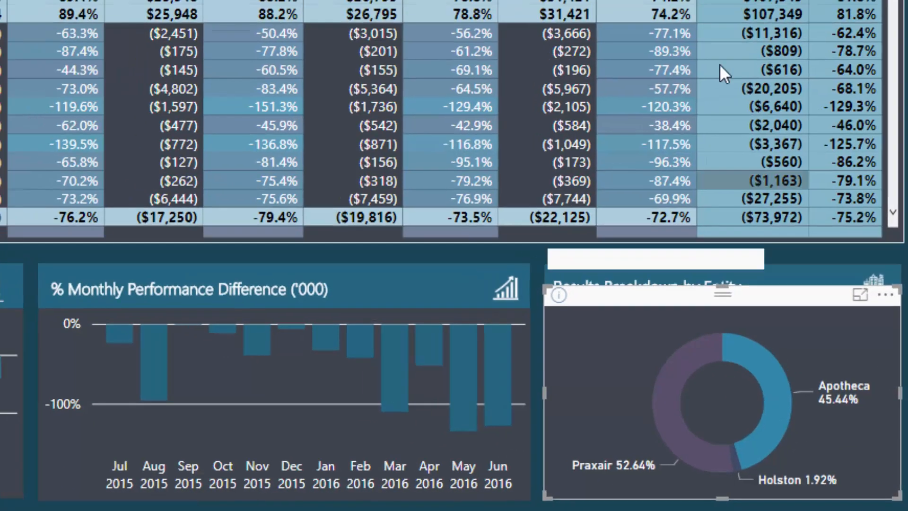
left_click(799, 38)
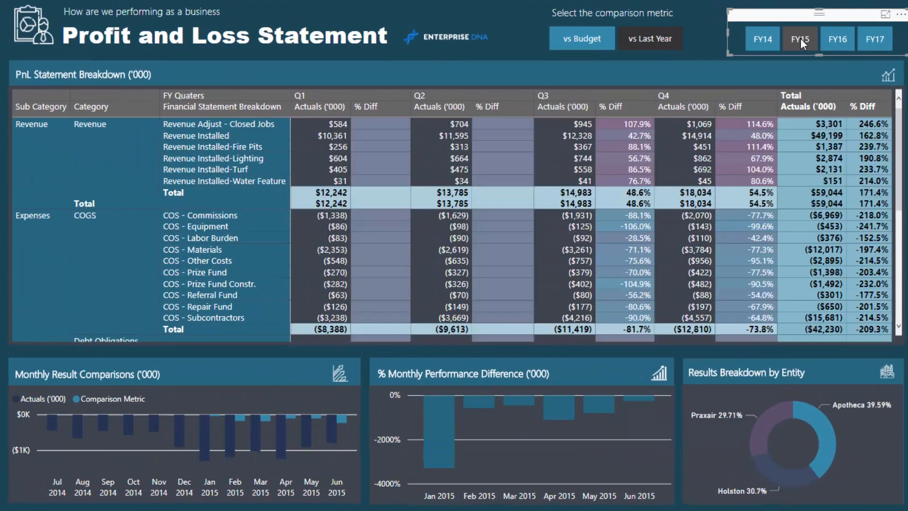
left_click(800, 38)
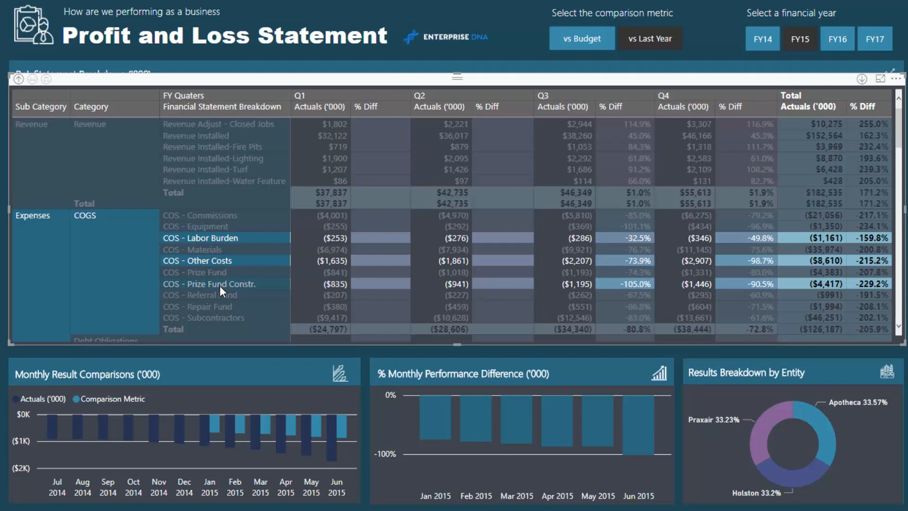
left_click(209, 283)
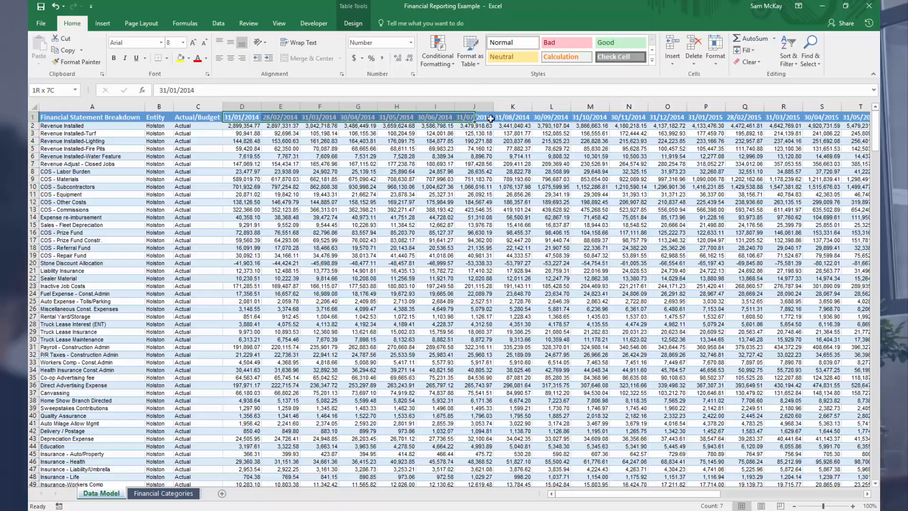
Review the wide monthly Excel table down to Extraordinary Income/Expense, then move to the Power BI queries.
left_click(49, 170)
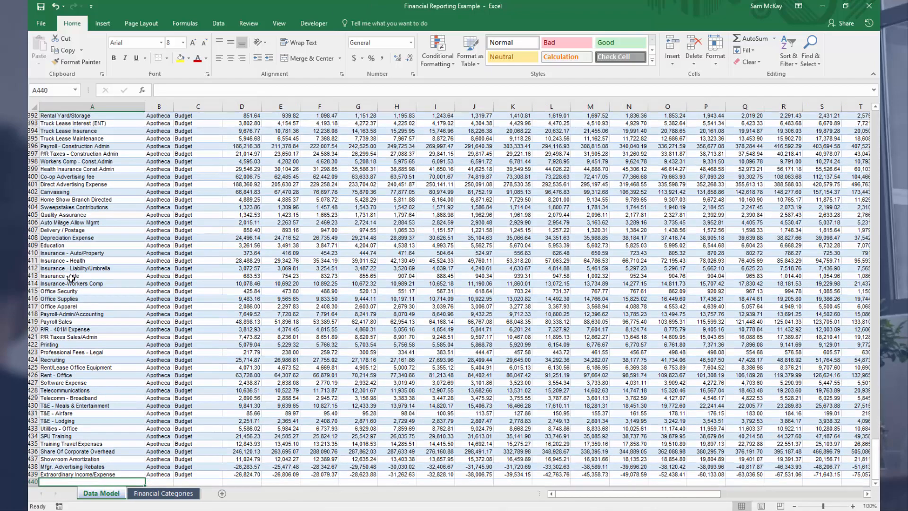
left_click(90, 473)
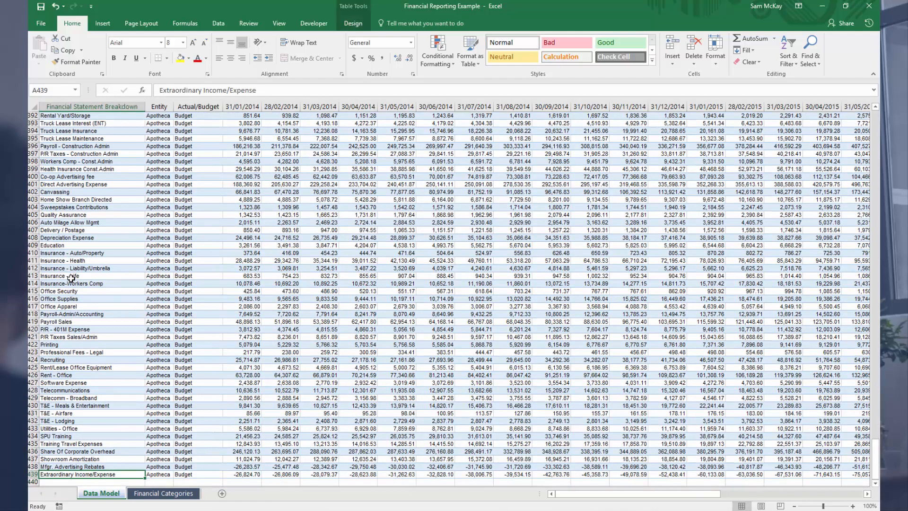
mouse_move(148, 226)
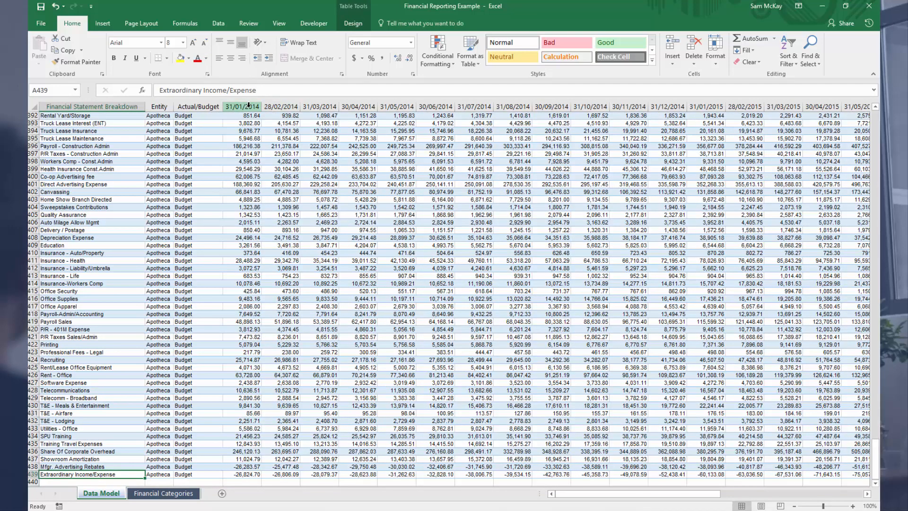
left_click(70, 238)
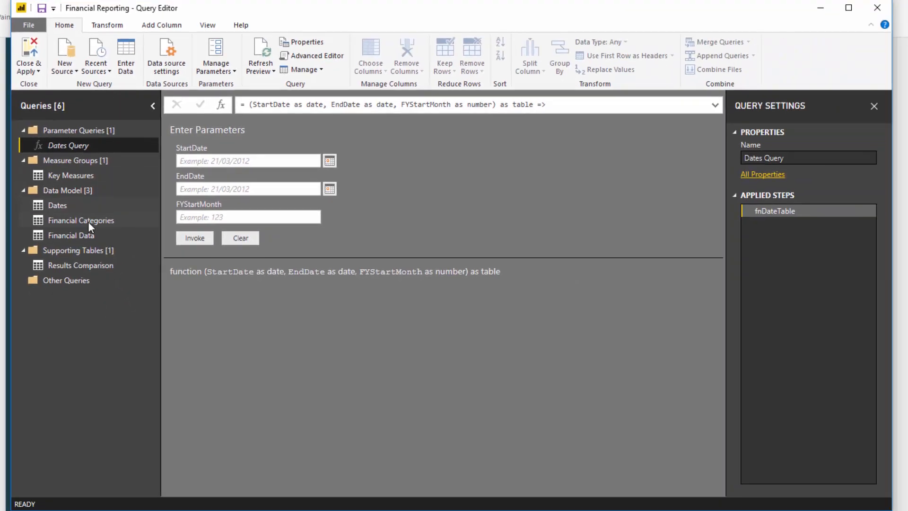
Select the Financial Data query and step back through Applied Steps to the wide Navigation table.
left_click(70, 235)
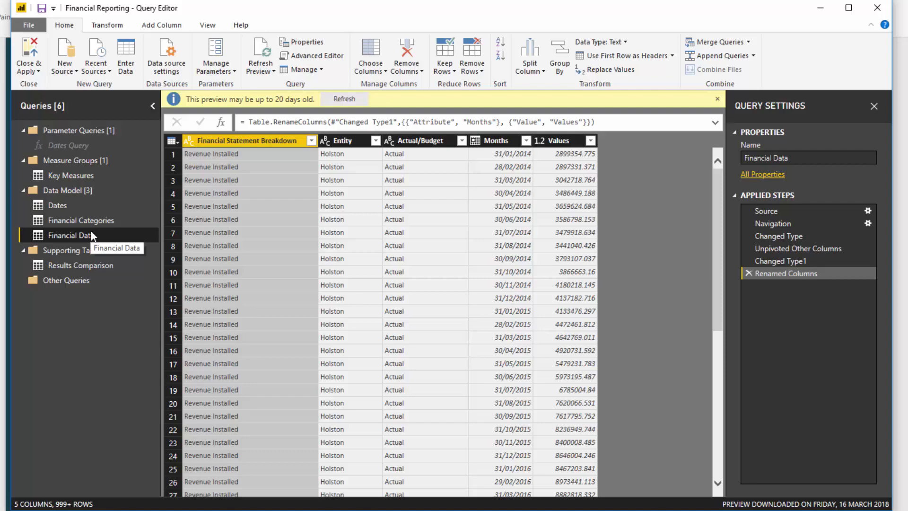
left_click(772, 223)
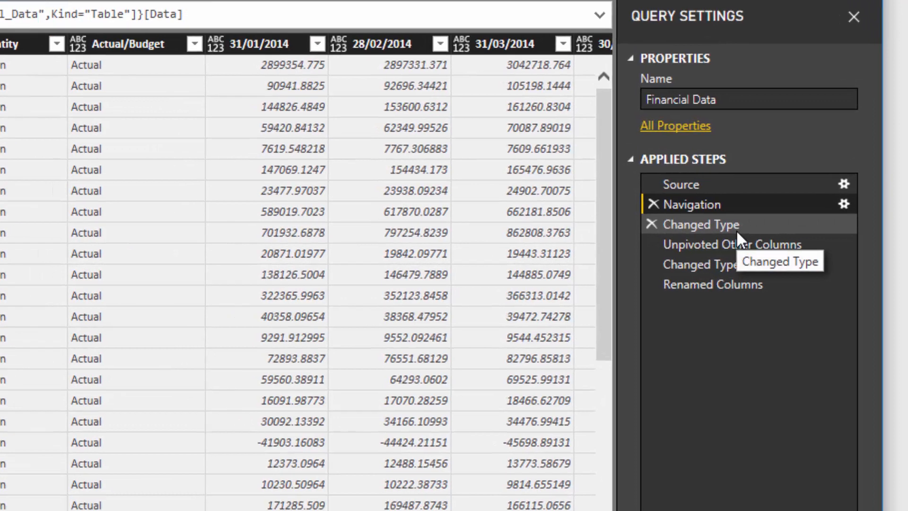
mouse_move(616, 308)
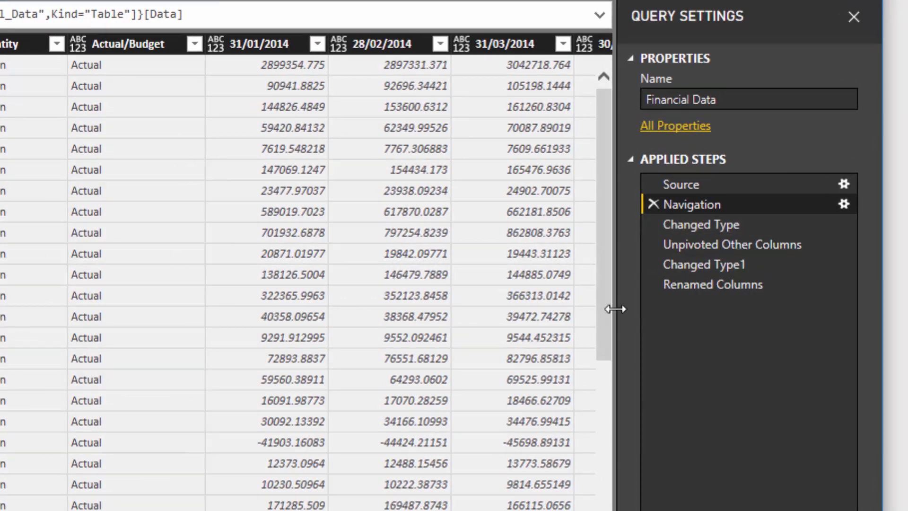
left_click(703, 264)
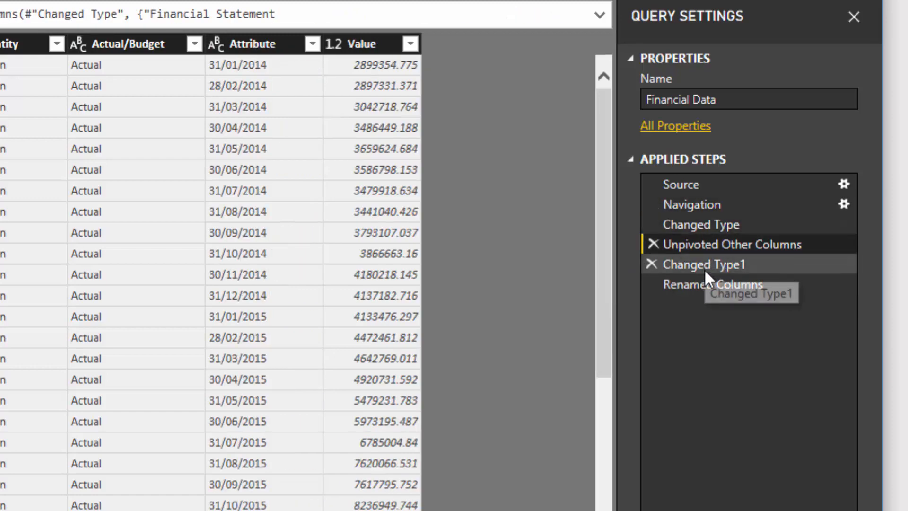
left_click(691, 203)
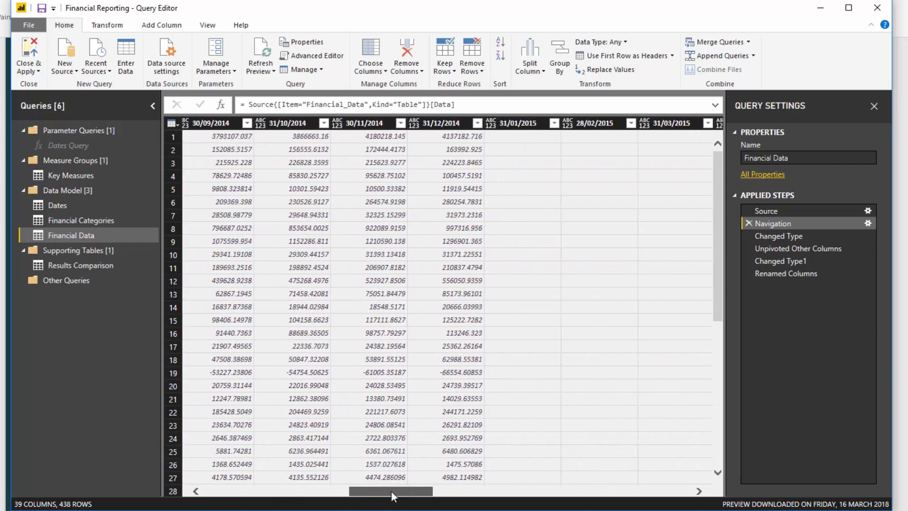
Scroll across the wide monthly date columns of the Navigation-step table and back.
scroll("right", 3)
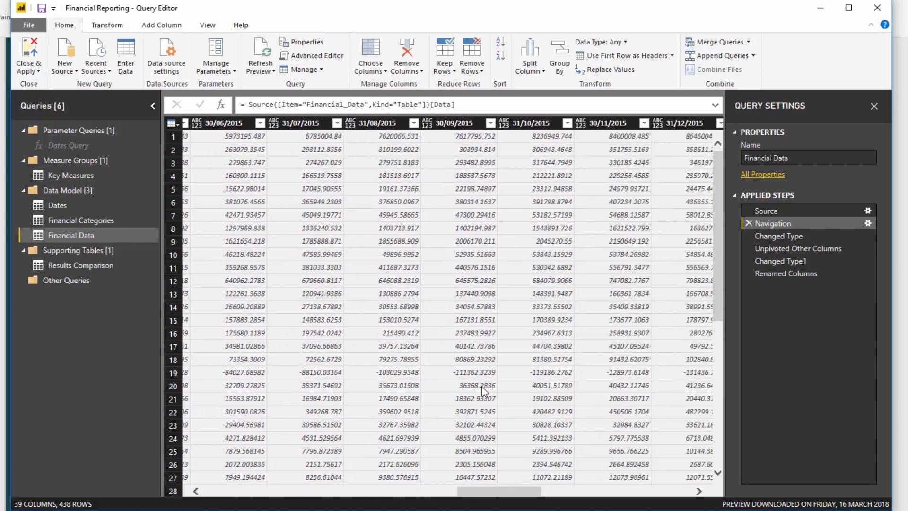
scroll("left", 3)
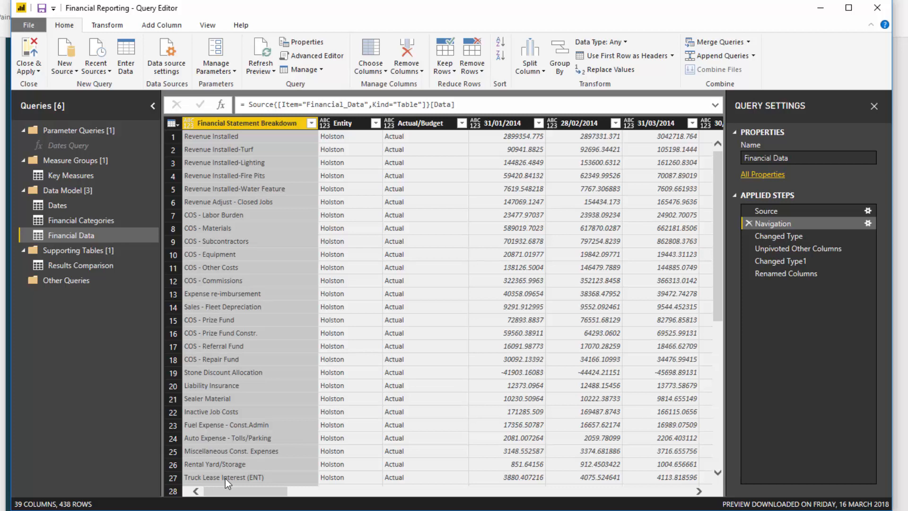
mouse_move(502, 122)
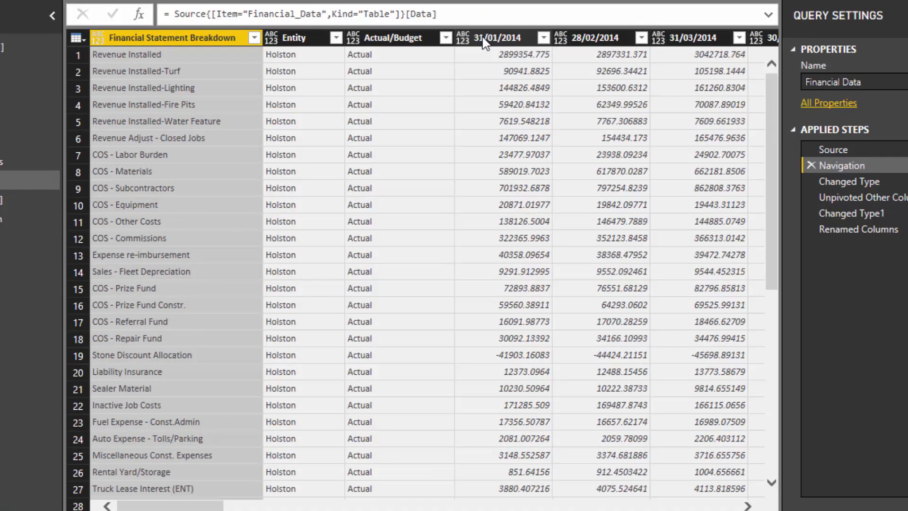
mouse_move(497, 42)
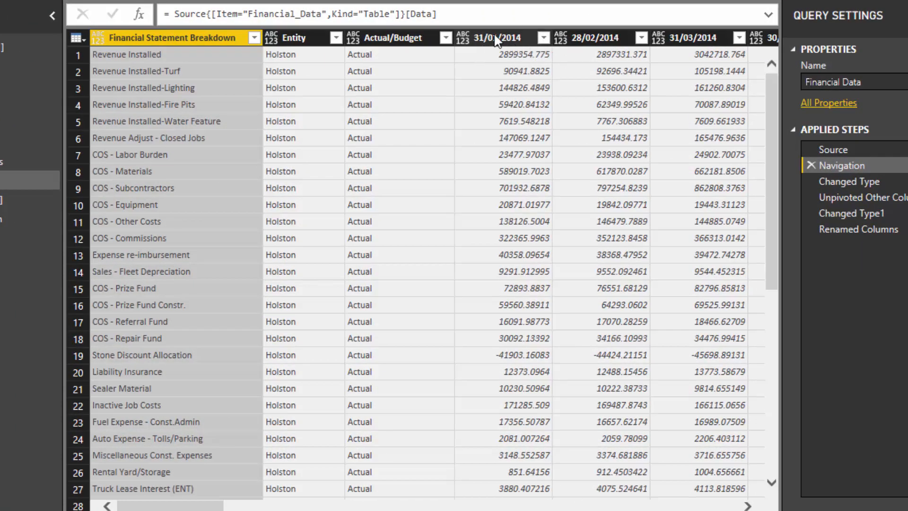
mouse_move(474, 114)
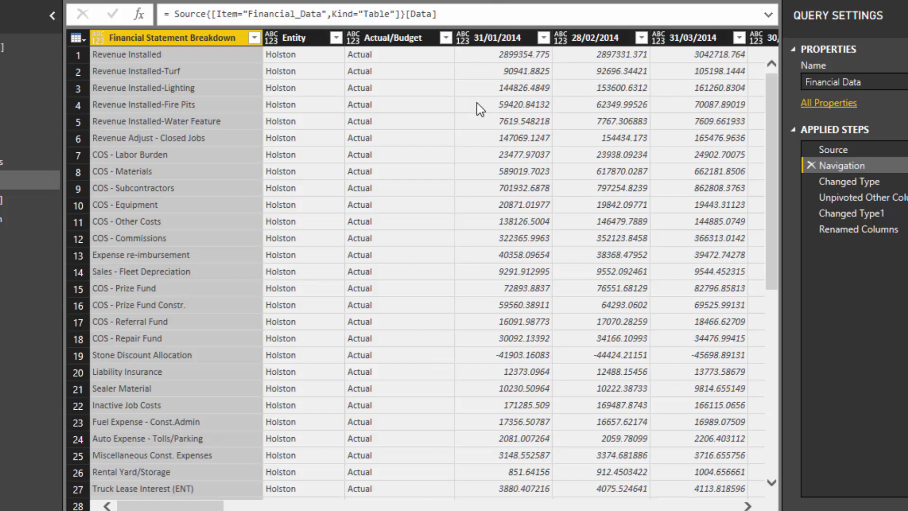
mouse_move(309, 428)
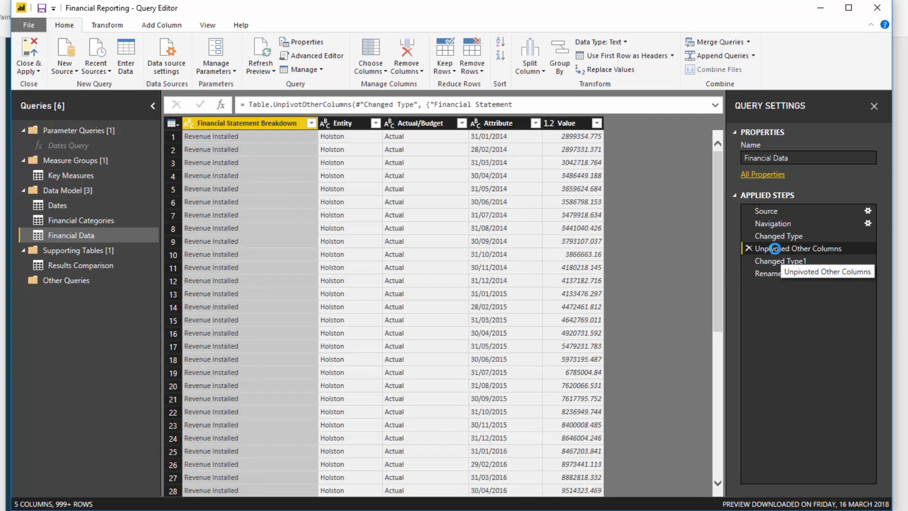
mouse_move(765, 255)
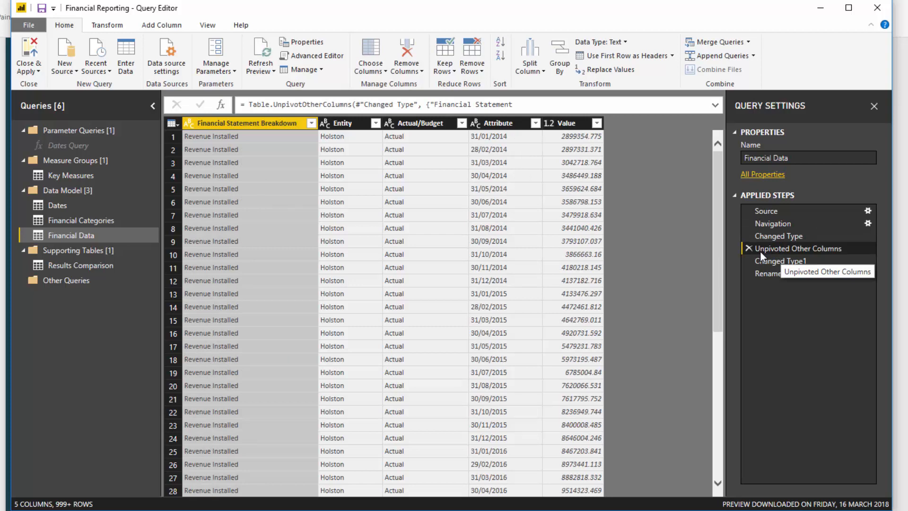
mouse_move(779, 235)
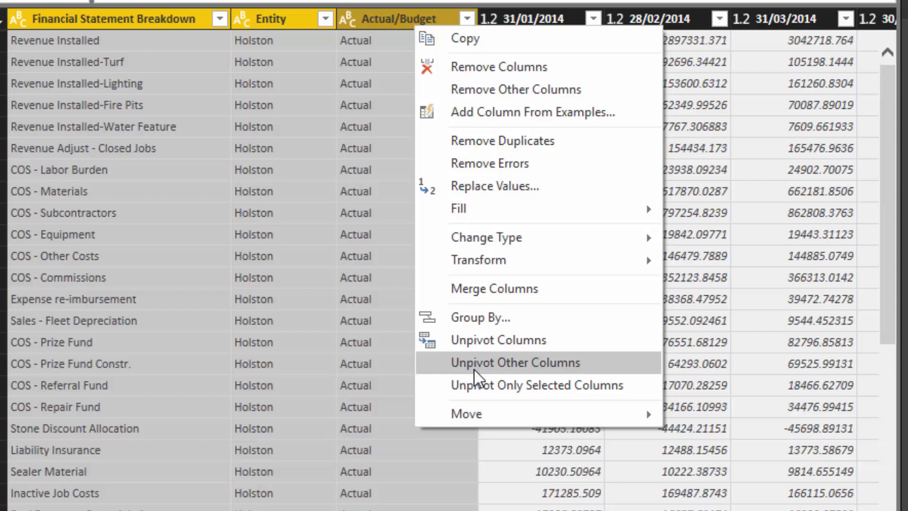
mouse_move(502, 378)
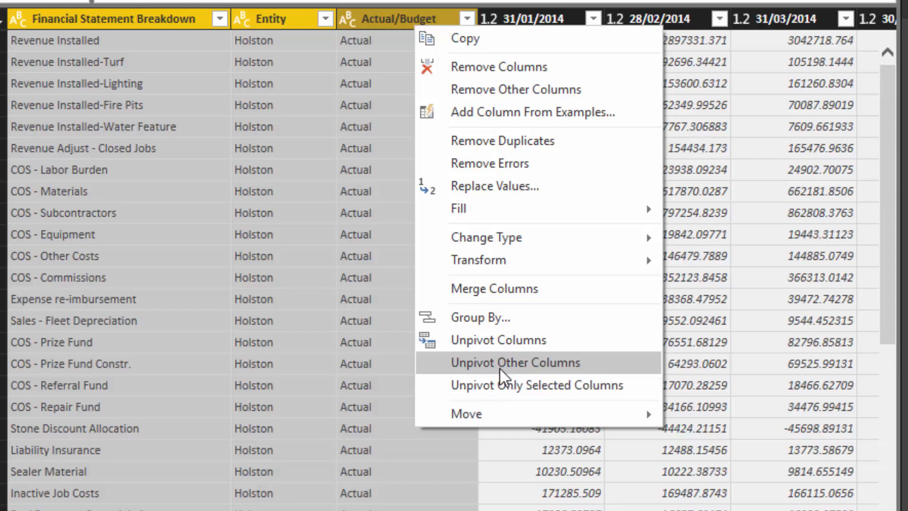
mouse_move(501, 369)
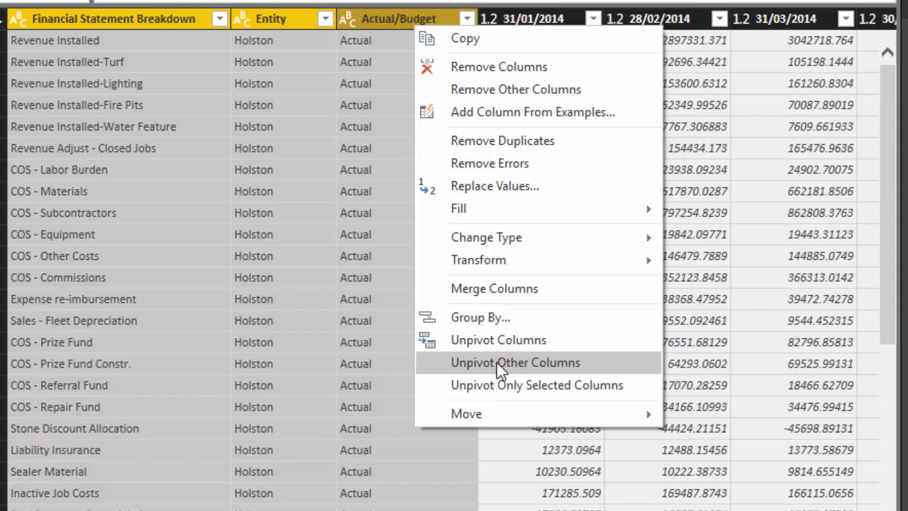
Walk the Changed Type, Unpivoted Other Columns and Renamed Columns steps showing Months and Values.
left_click(514, 362)
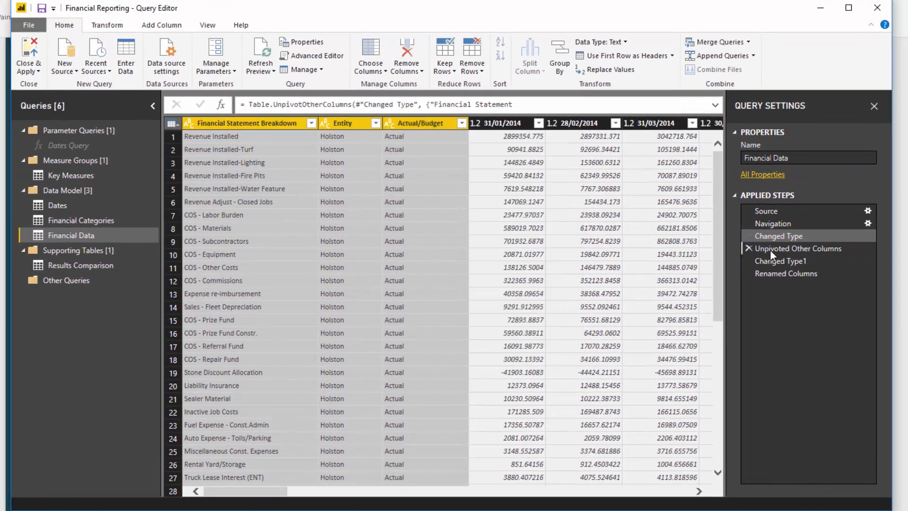
left_click(798, 248)
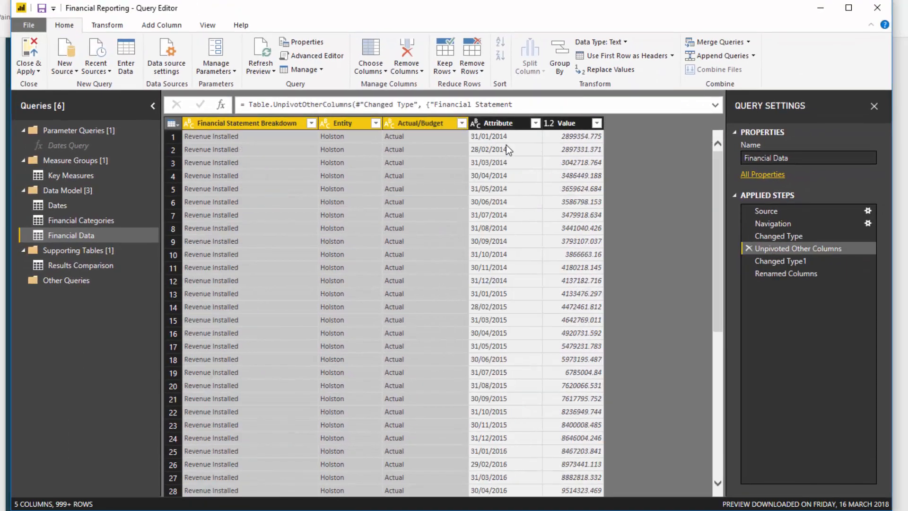
mouse_move(578, 136)
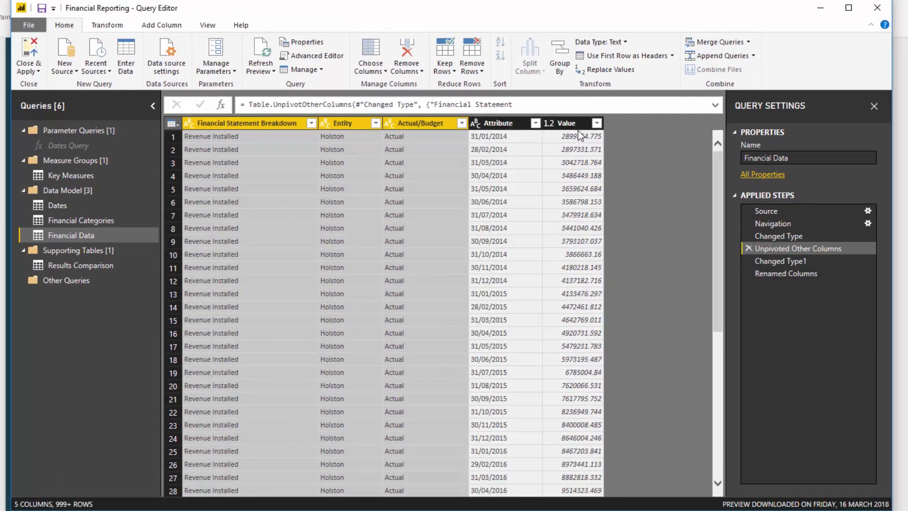
mouse_move(217, 495)
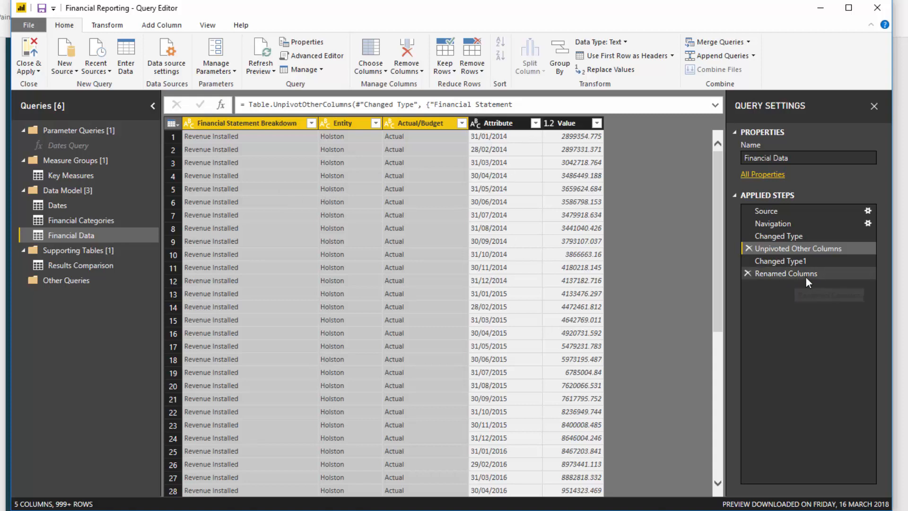
left_click(788, 273)
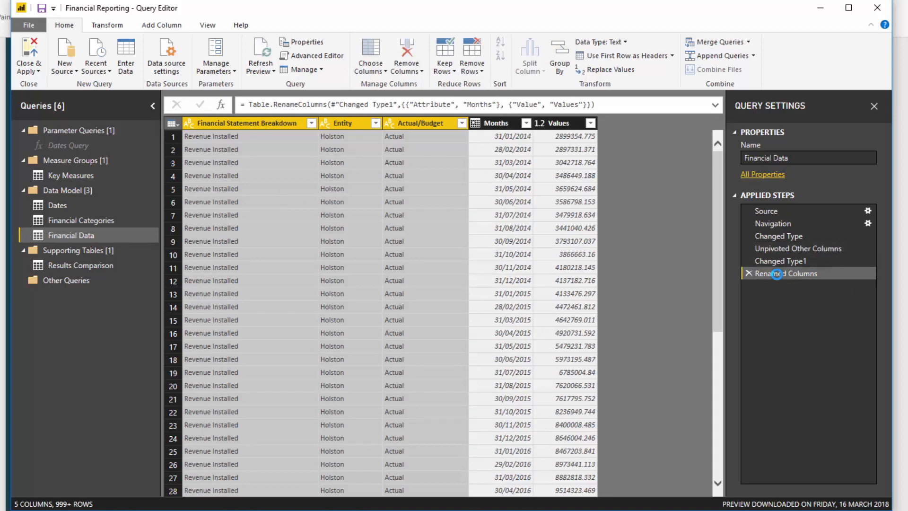
mouse_move(521, 120)
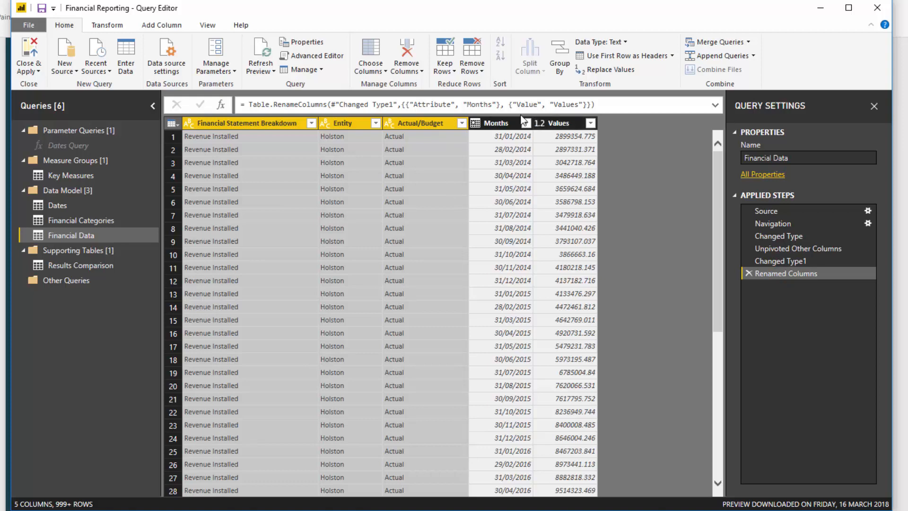
mouse_move(435, 195)
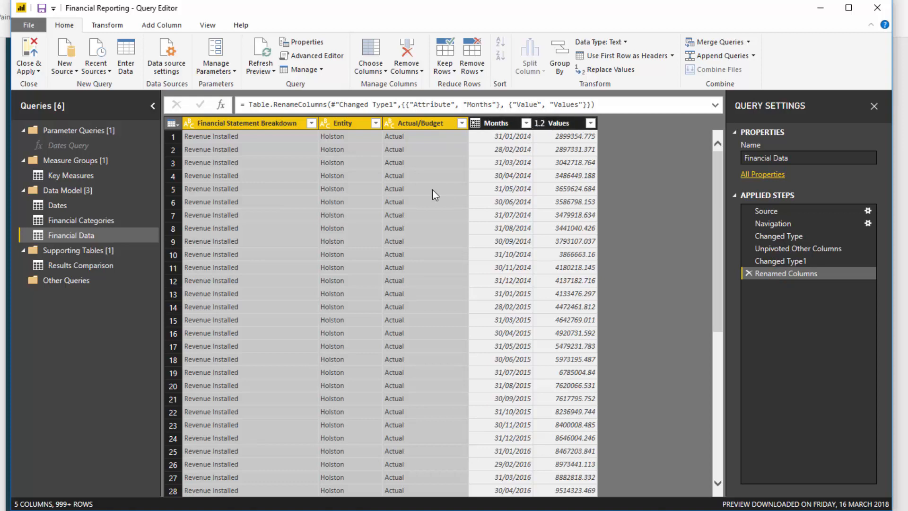
mouse_move(413, 236)
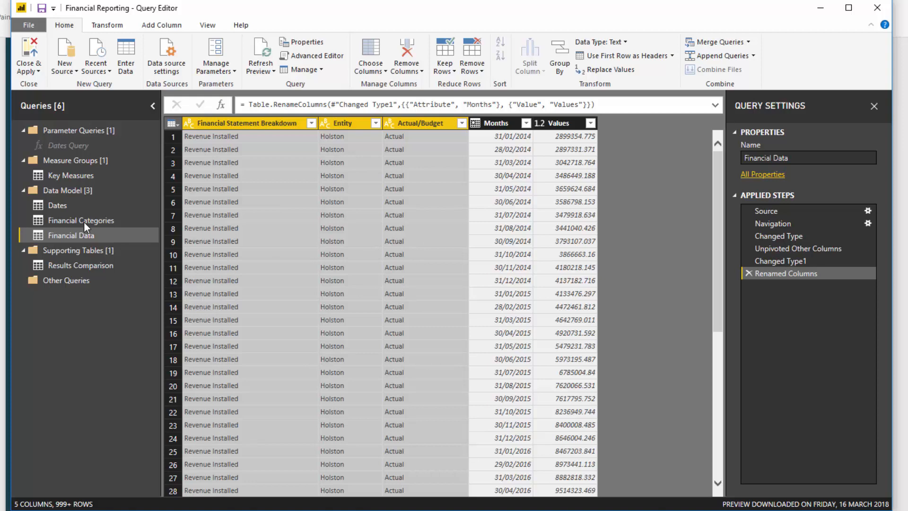
left_click(81, 220)
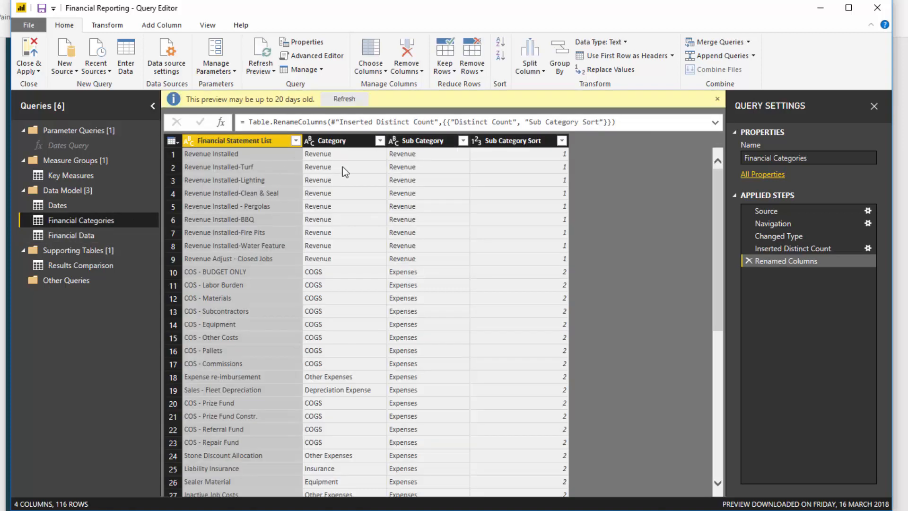
left_click(57, 205)
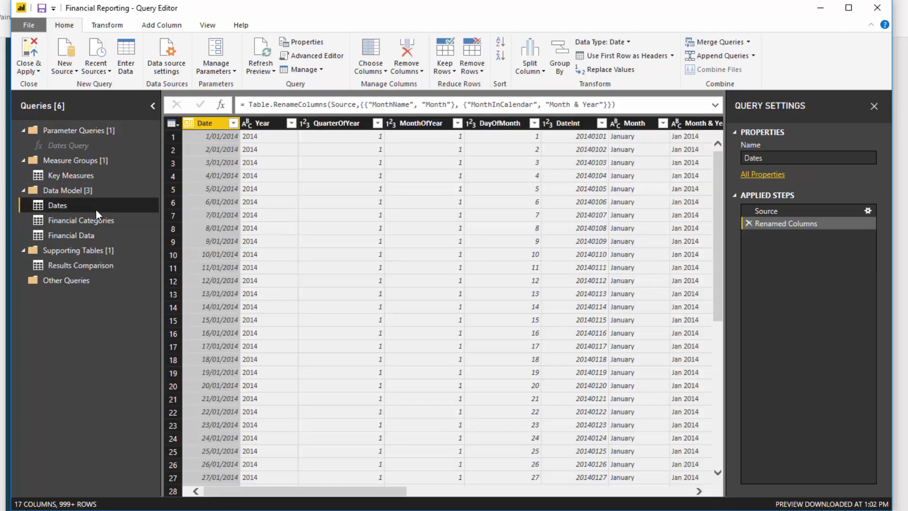
scroll("right", 3)
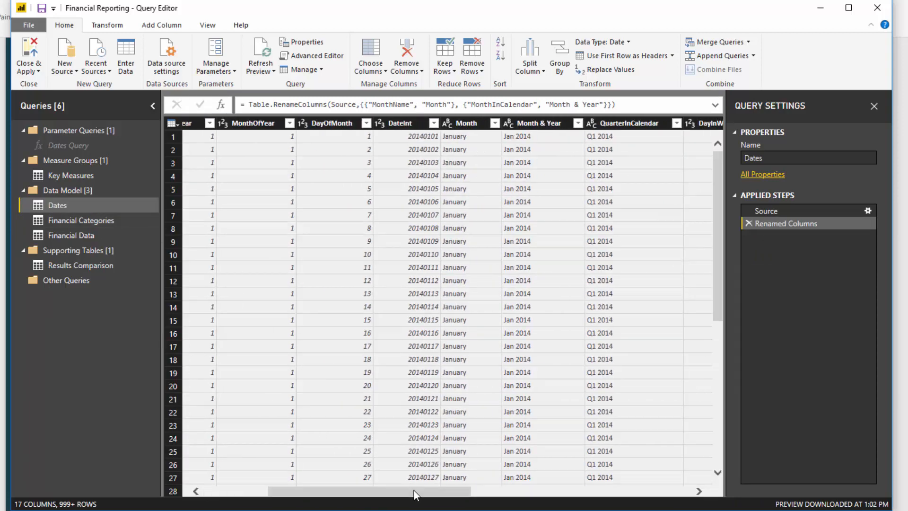
left_click(80, 220)
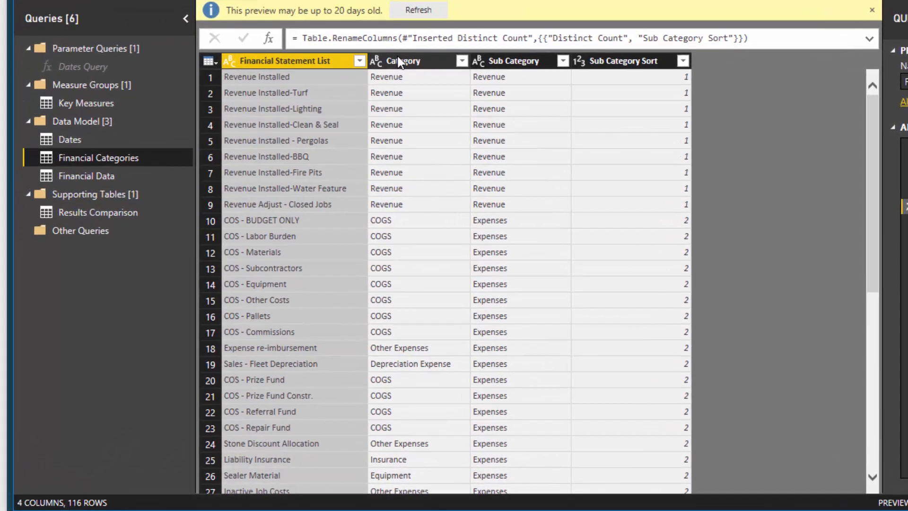
mouse_move(312, 257)
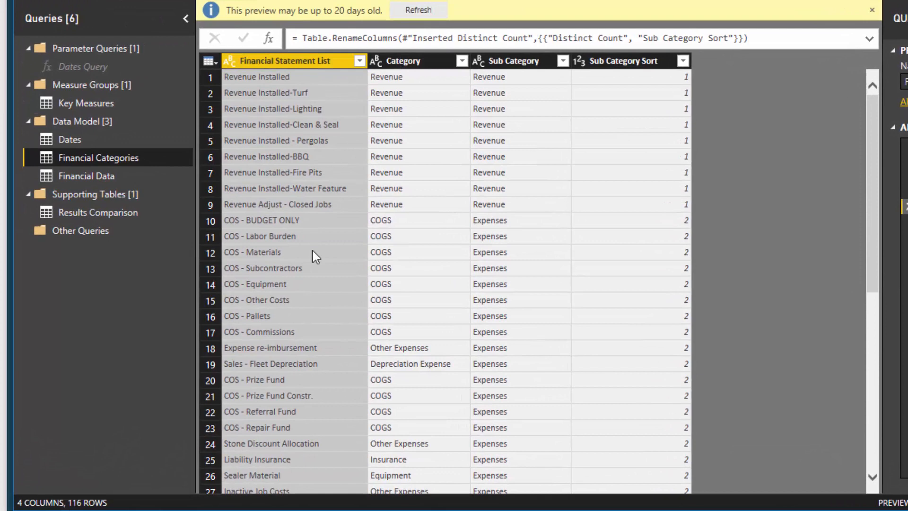
mouse_move(533, 206)
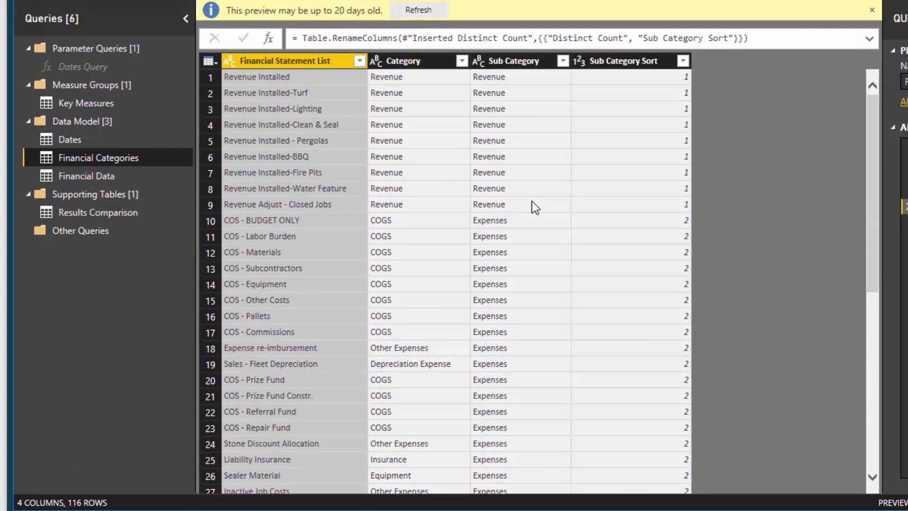
mouse_move(630, 237)
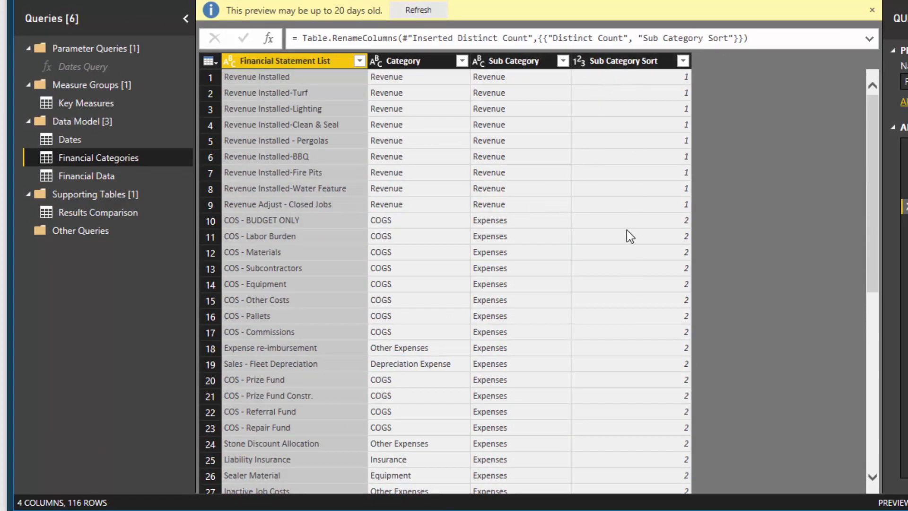
mouse_move(527, 88)
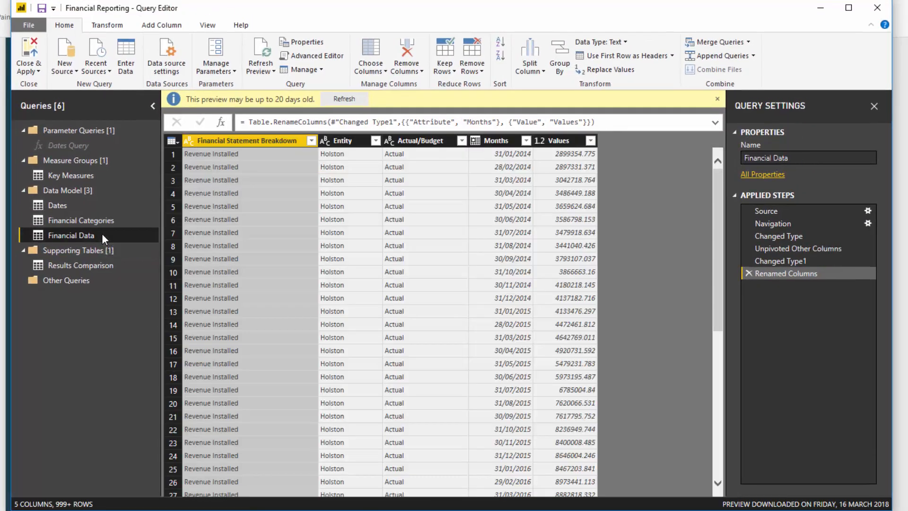
mouse_move(485, 157)
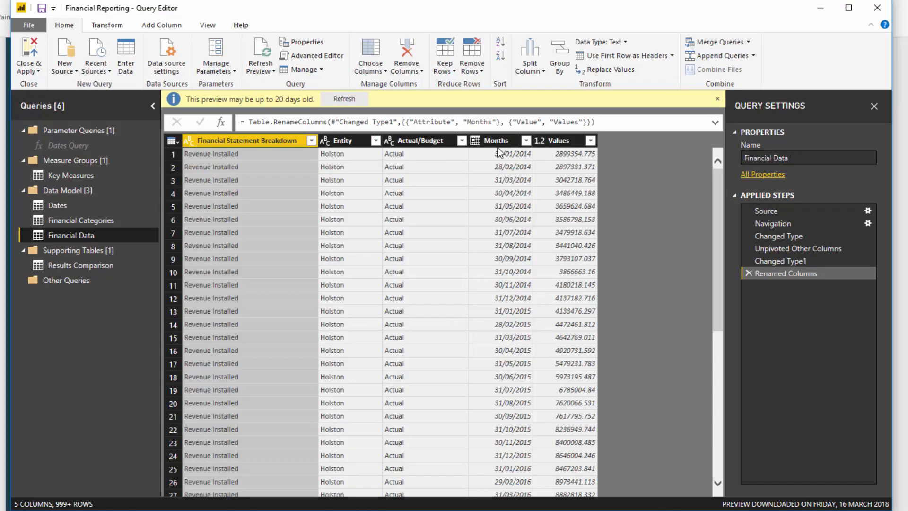
mouse_move(516, 144)
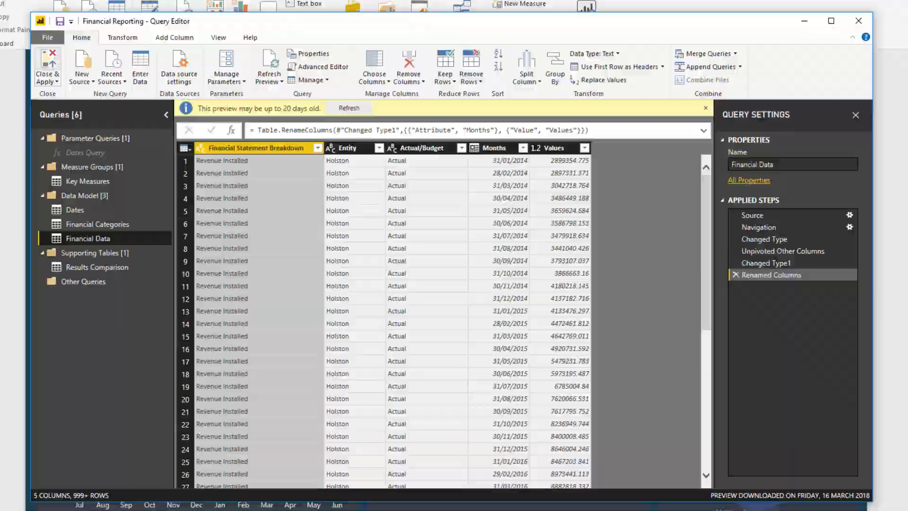
Close & Apply the Query Editor to return to the relationships model view.
left_click(47, 64)
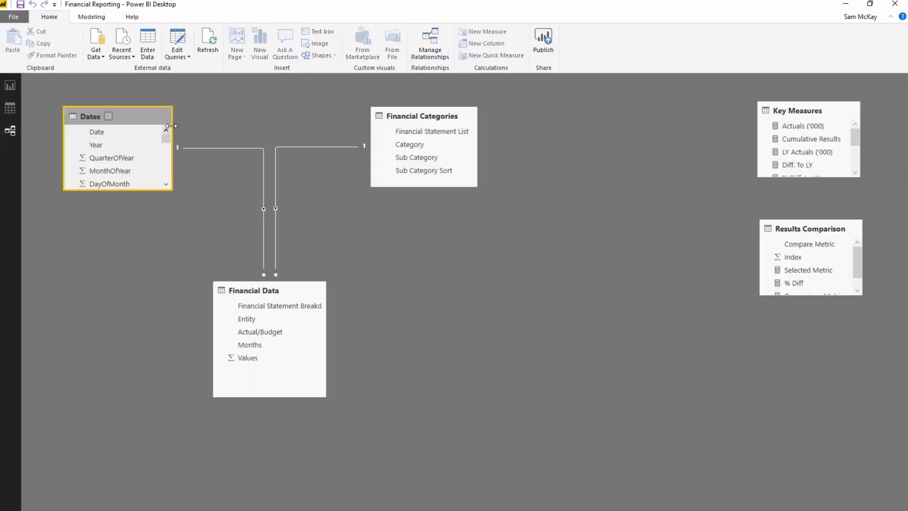
mouse_move(204, 135)
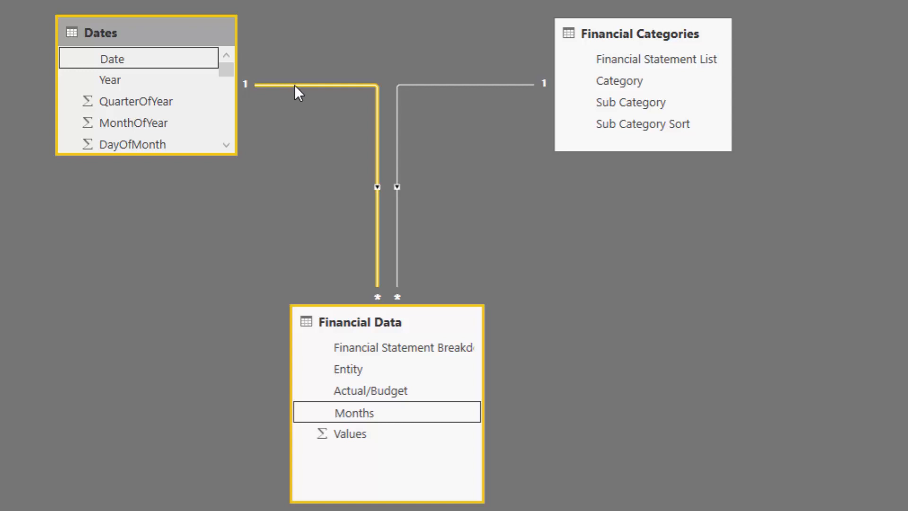
mouse_move(298, 93)
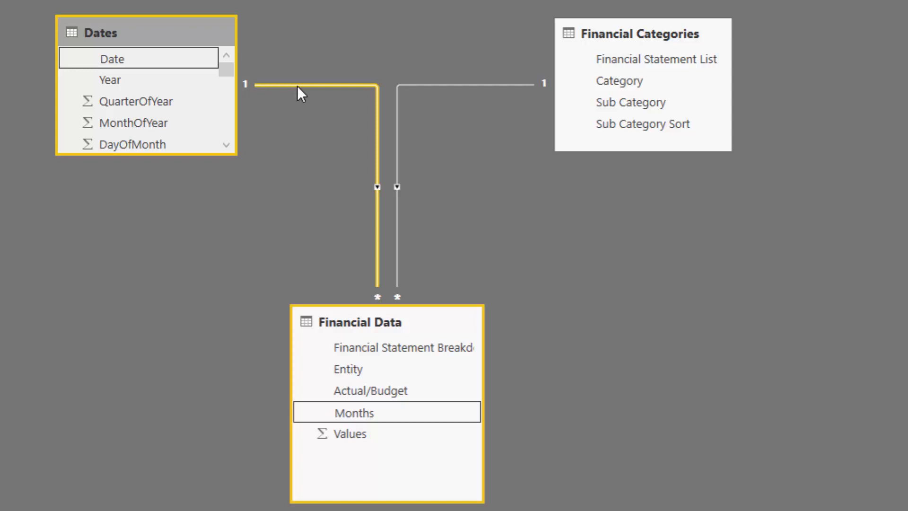
left_click(368, 122)
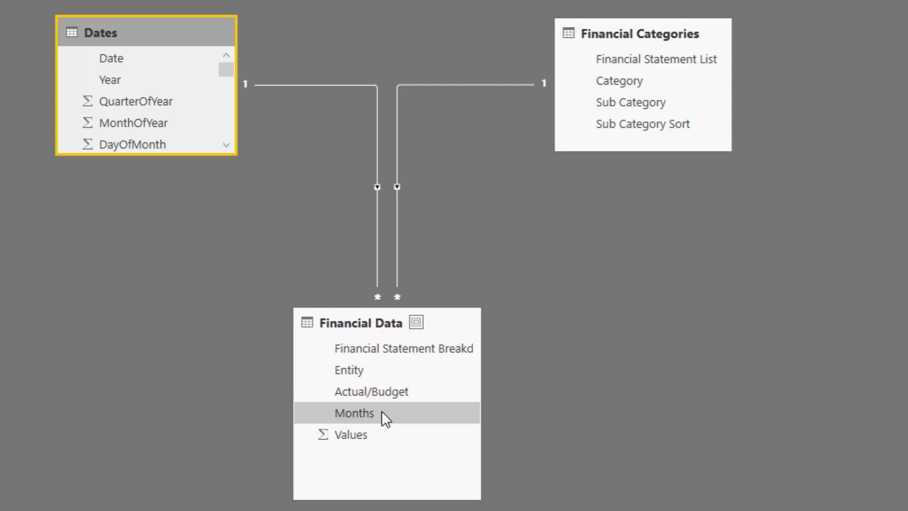
mouse_move(566, 59)
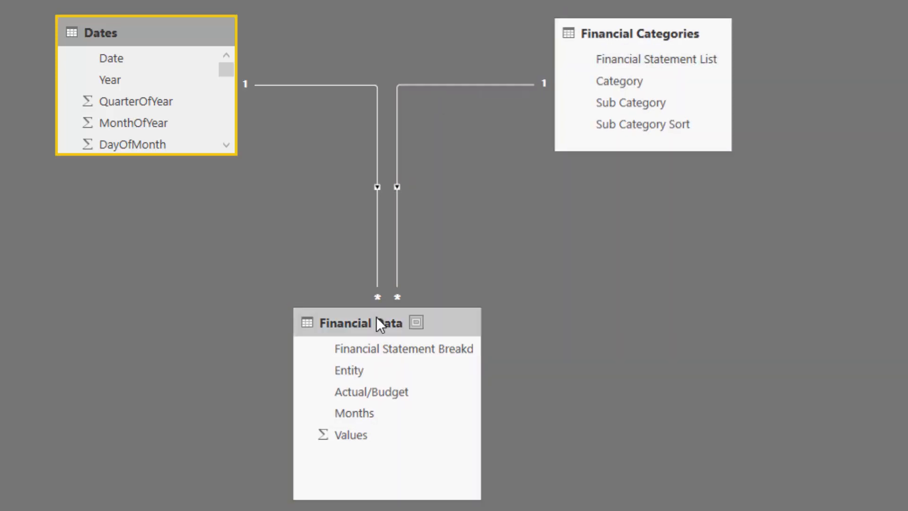
mouse_move(403, 348)
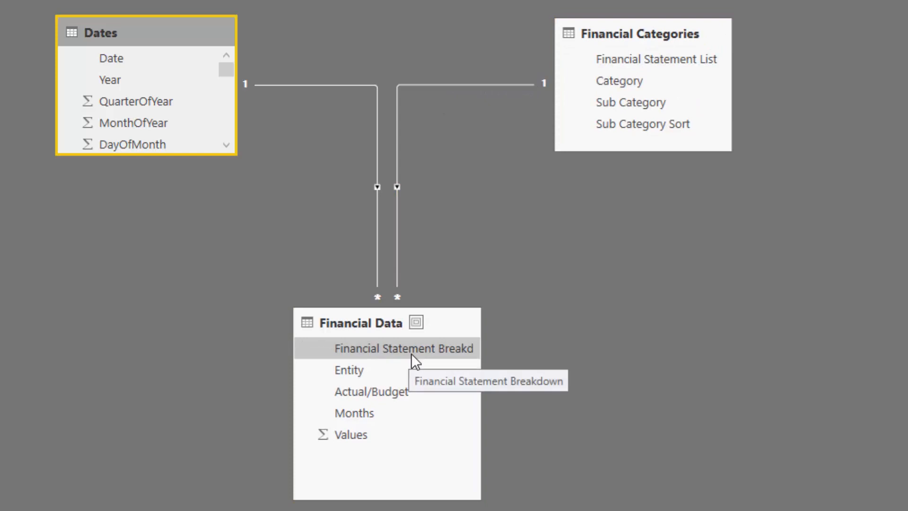
mouse_move(413, 356)
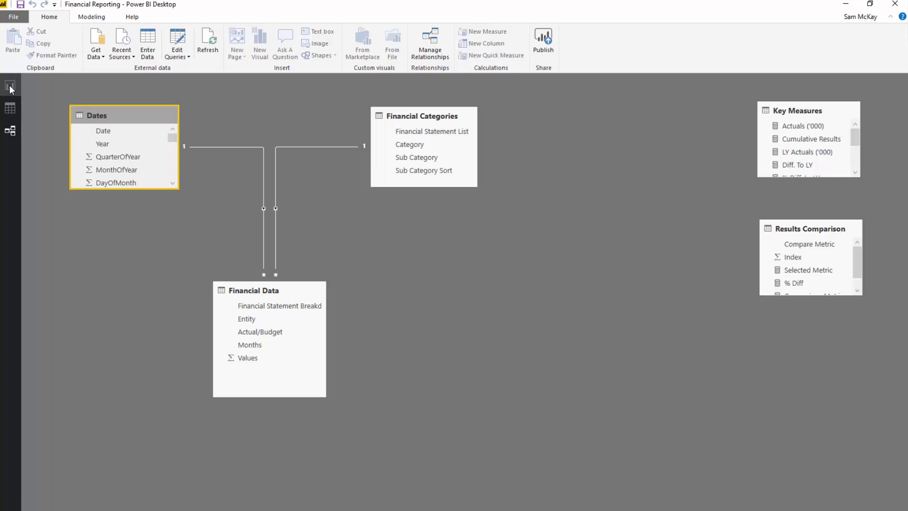
Return to the report page and set the slicers to FY16 versus Last Year.
left_click(10, 85)
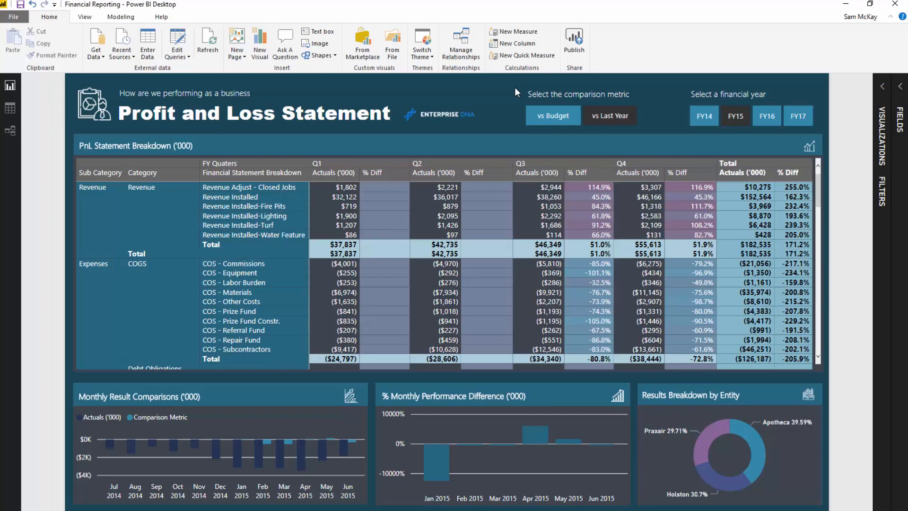
mouse_move(512, 90)
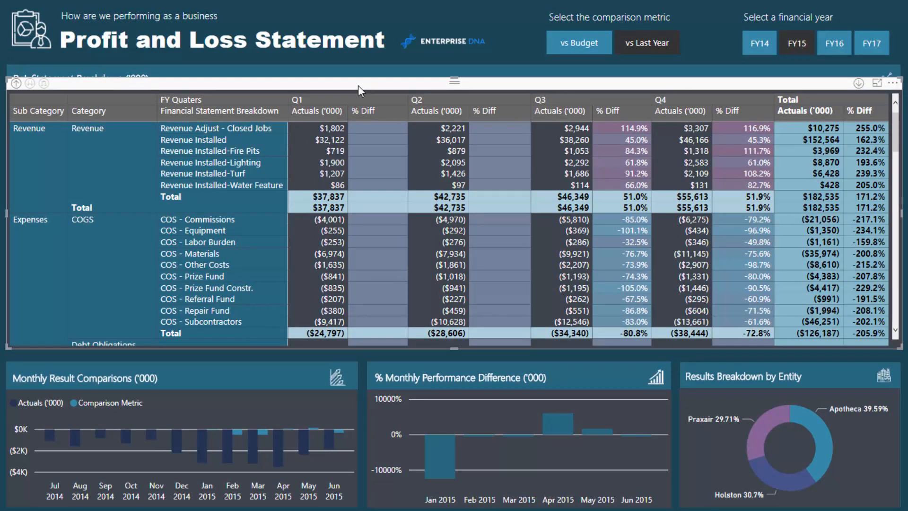
left_click(834, 42)
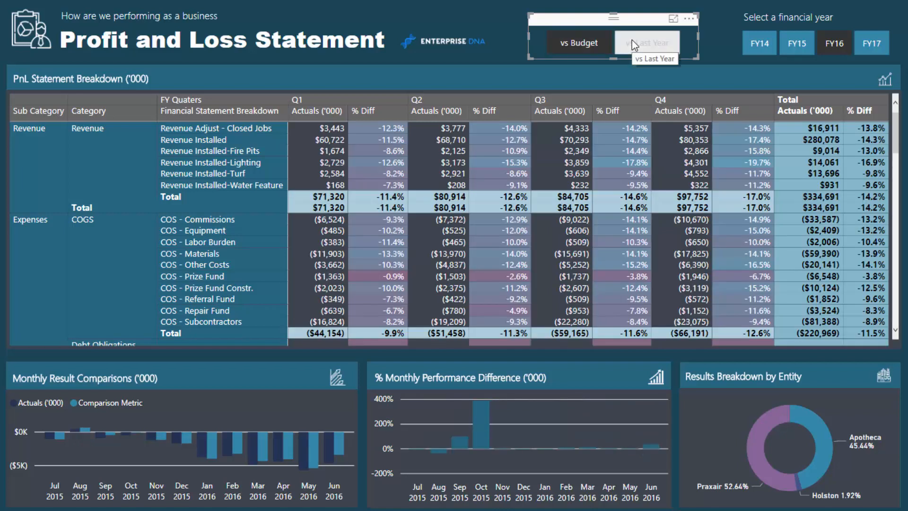
left_click(647, 42)
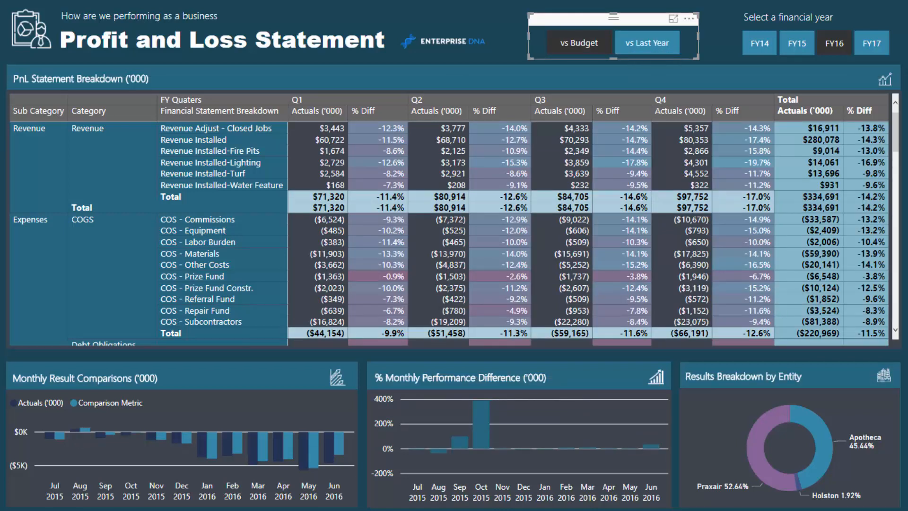
mouse_move(549, 438)
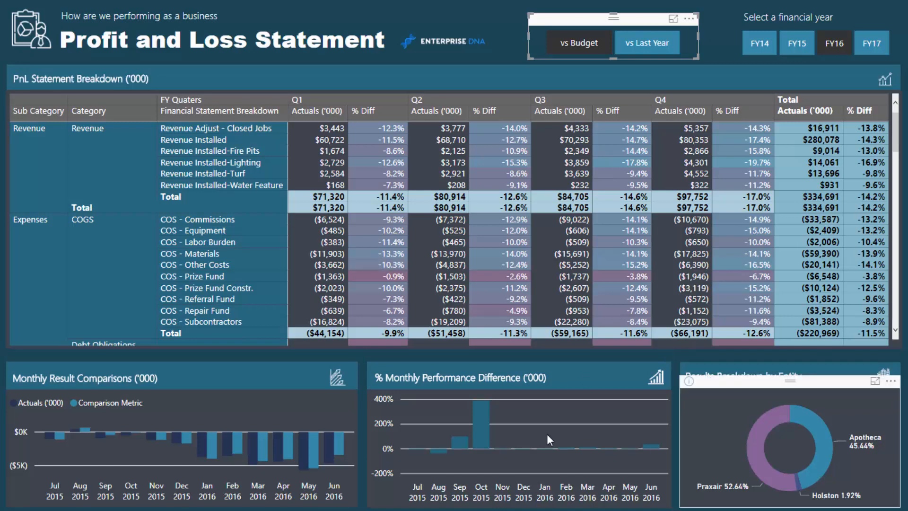